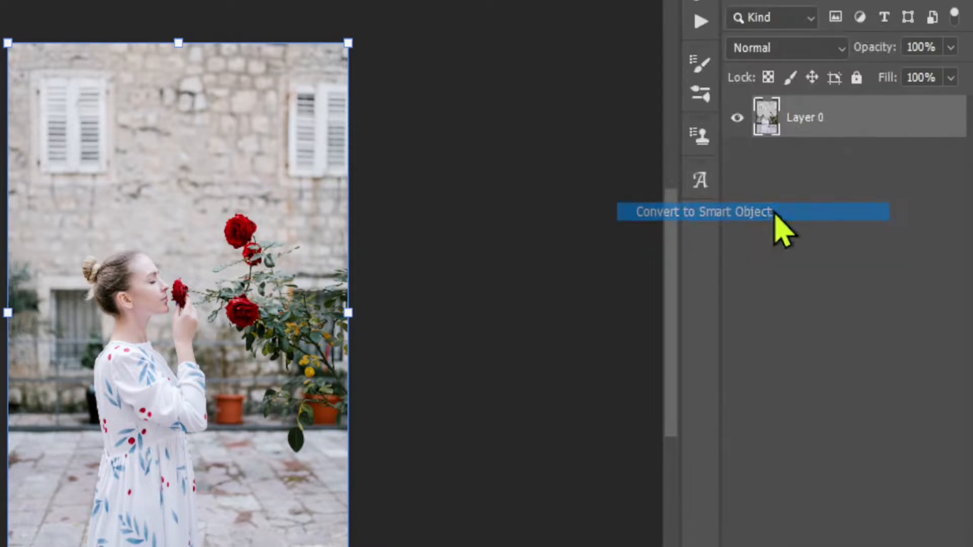
# Convert Layer 0 to a Smart Object and bring it into Camera Raw
pyautogui.click(701, 212)
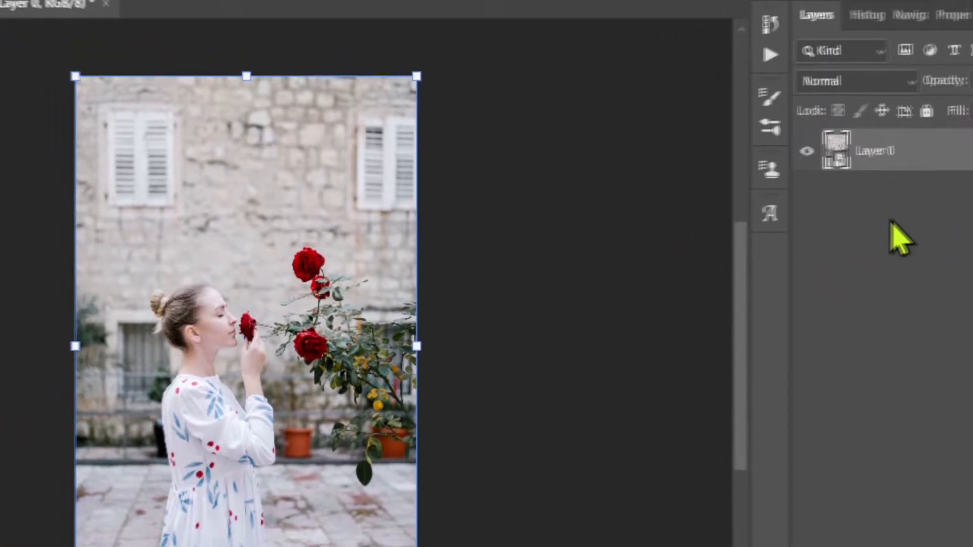
pyautogui.click(121, 13)
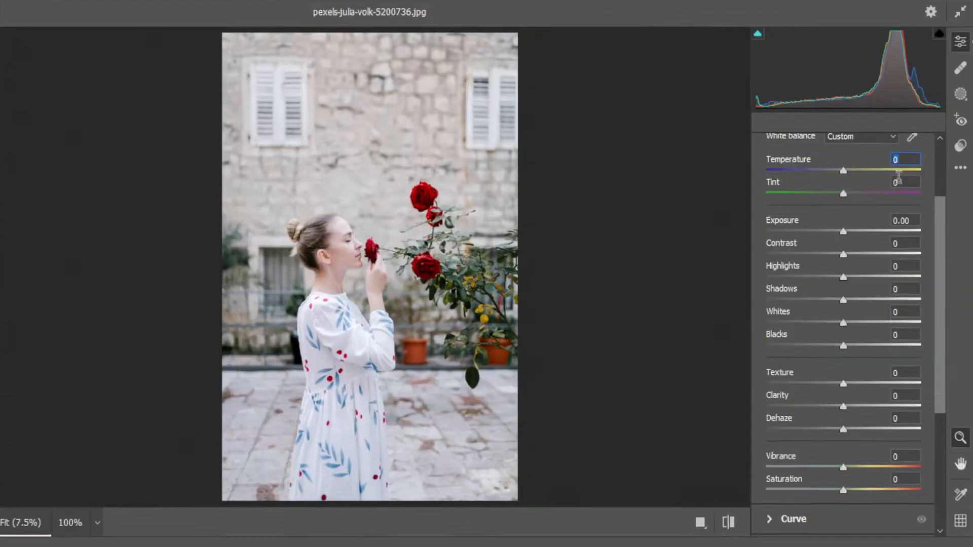
# Set white balance Temperature to 19 and Tint to 25
pyautogui.write('19')
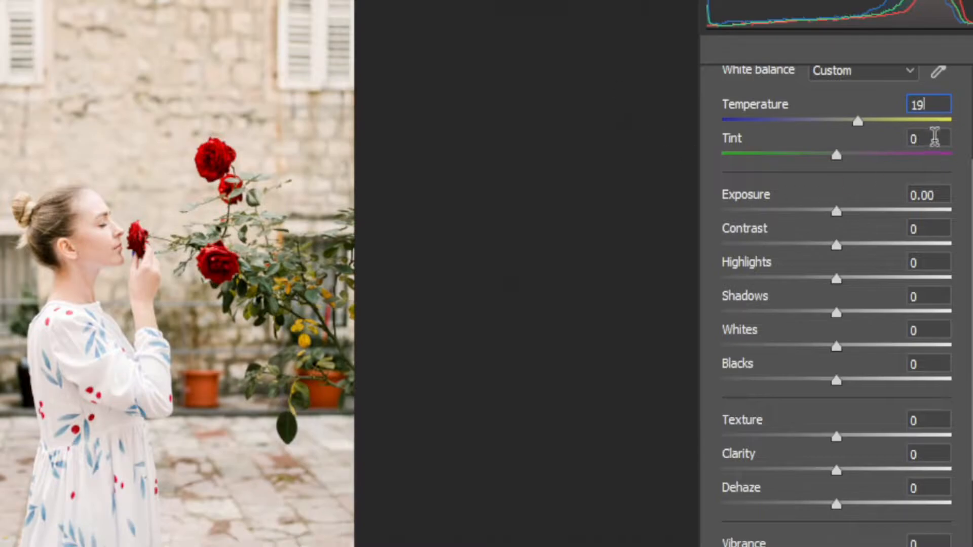
pyautogui.write('25')
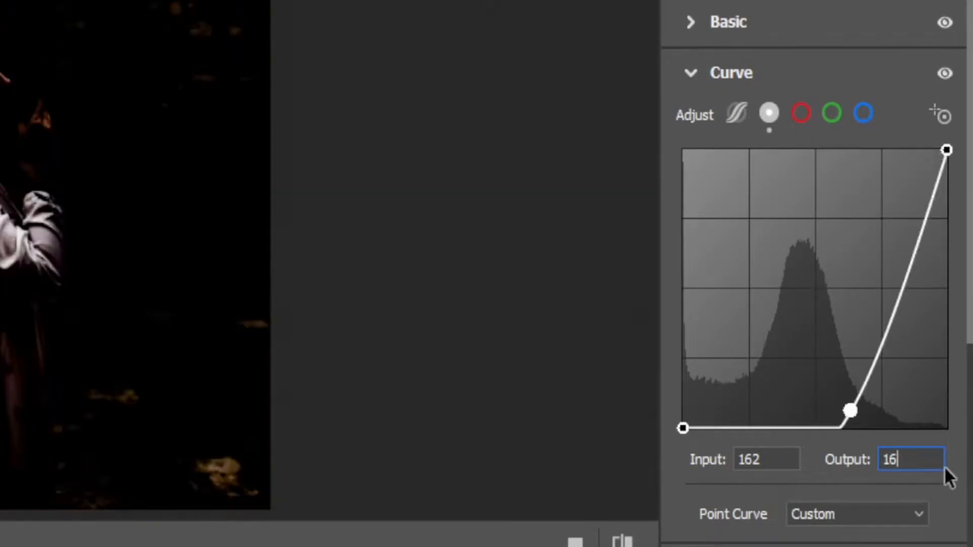
# Add curve points at input 177 → output 199 and input 47 → output 49
pyautogui.write('199')
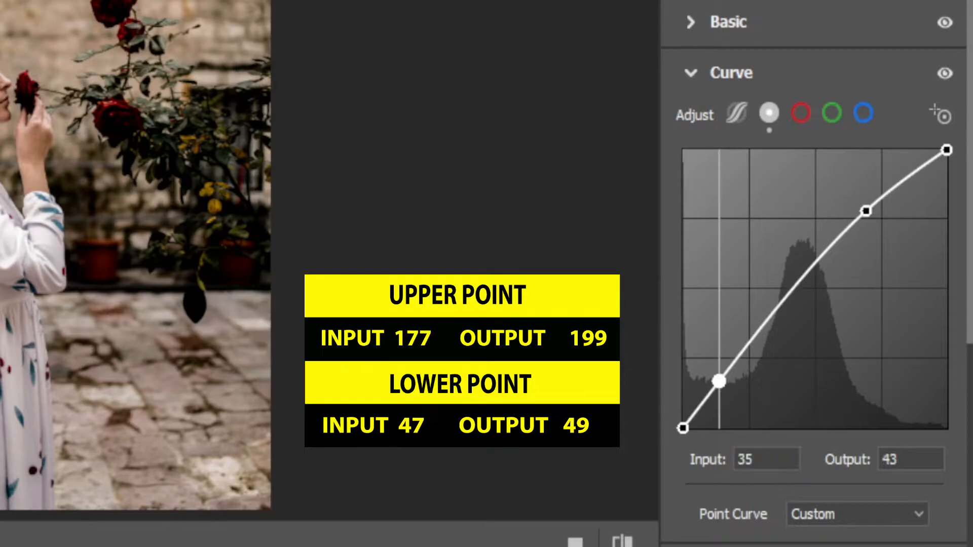
pyautogui.moveTo(718, 382); pyautogui.dragTo(730, 378)
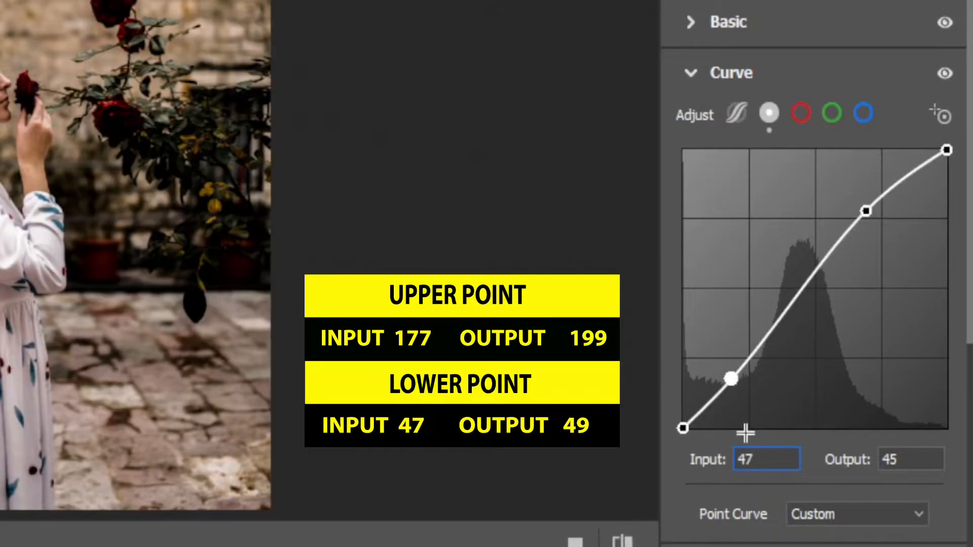
pyautogui.write('49')
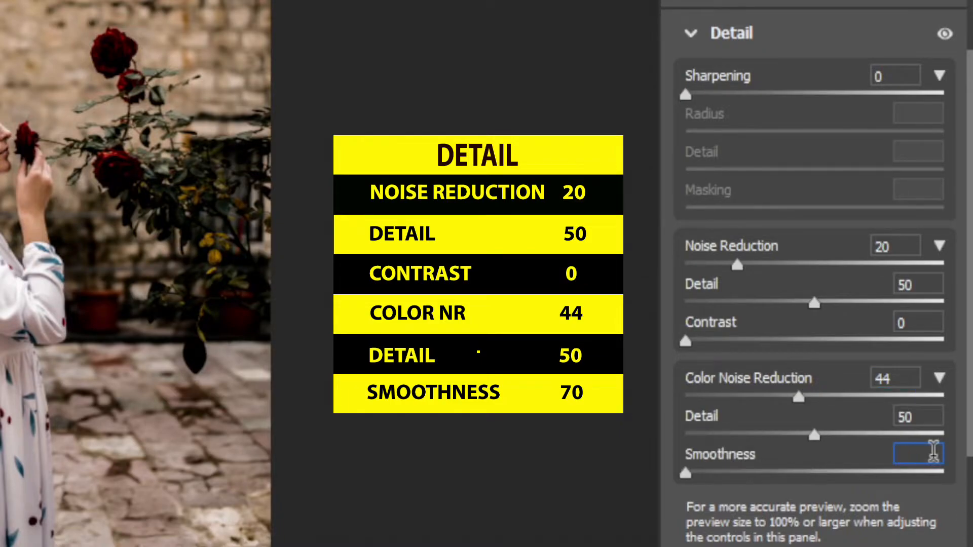
# Set noise reduction 20, color noise reduction 44, smoothness 70
pyautogui.write('70')
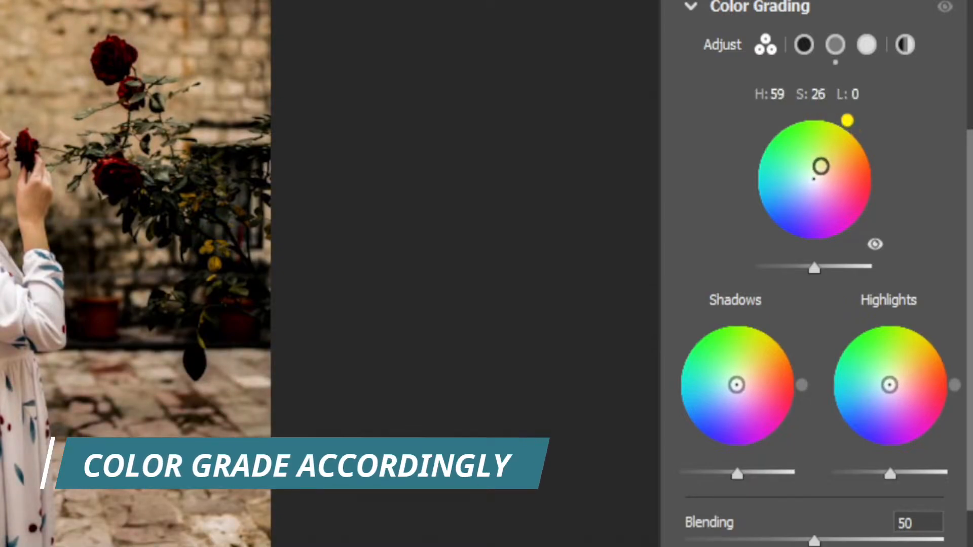
# Drag the Midtones color wheel to hue 59, saturation 26
pyautogui.moveTo(853, 119); pyautogui.dragTo(857, 127)
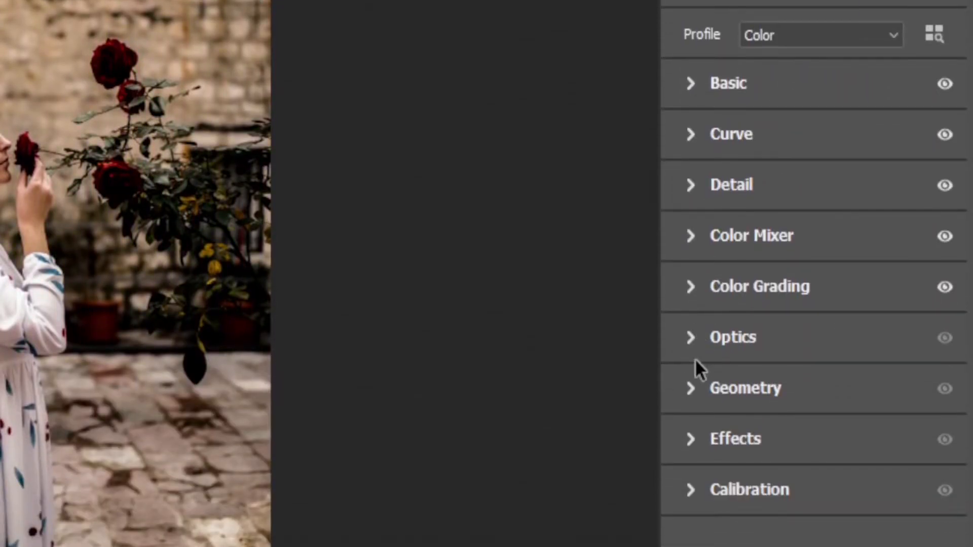
# Set Vignetting to -20 in the Effects panel
pyautogui.click(735, 439)
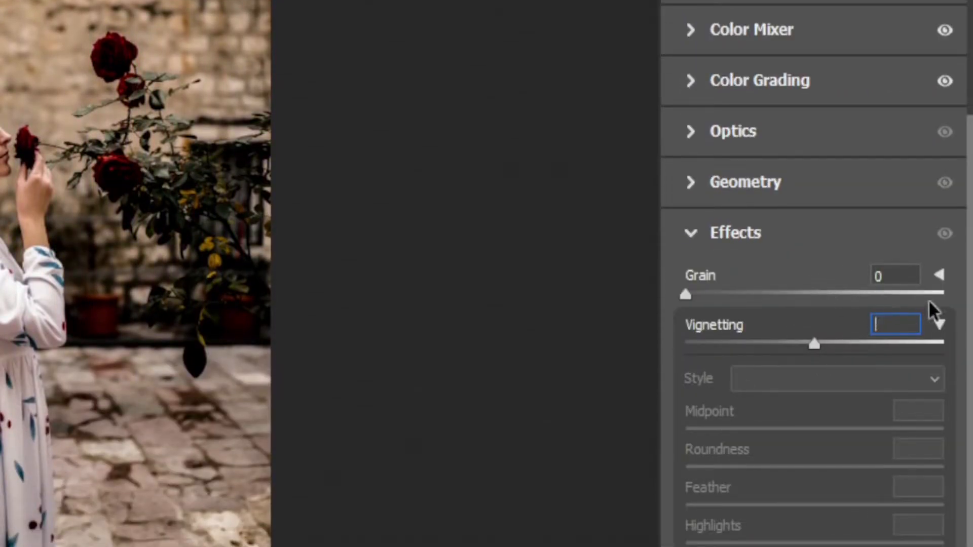
pyautogui.write('-20')
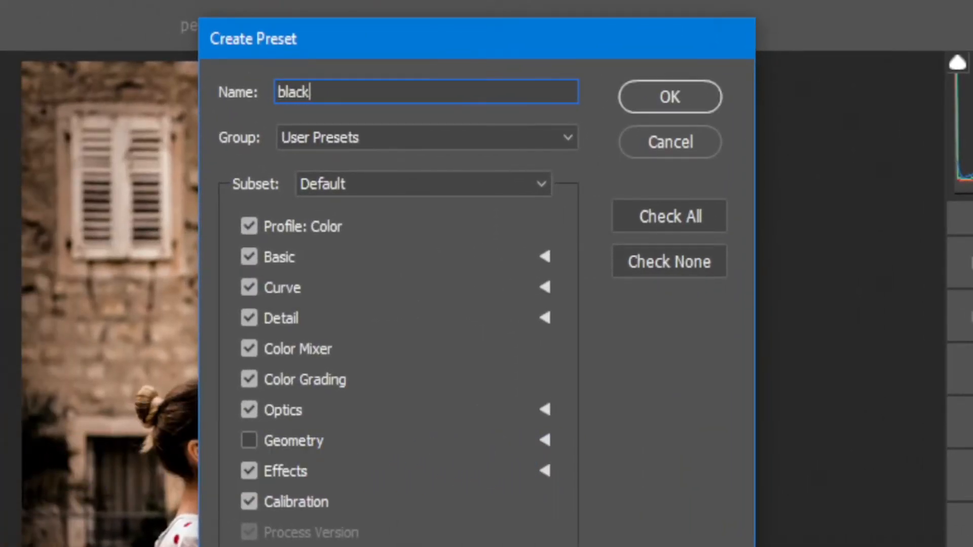
# Save the preset named "black" and apply the Camera Raw filter to Layer 0
pyautogui.click(668, 96)
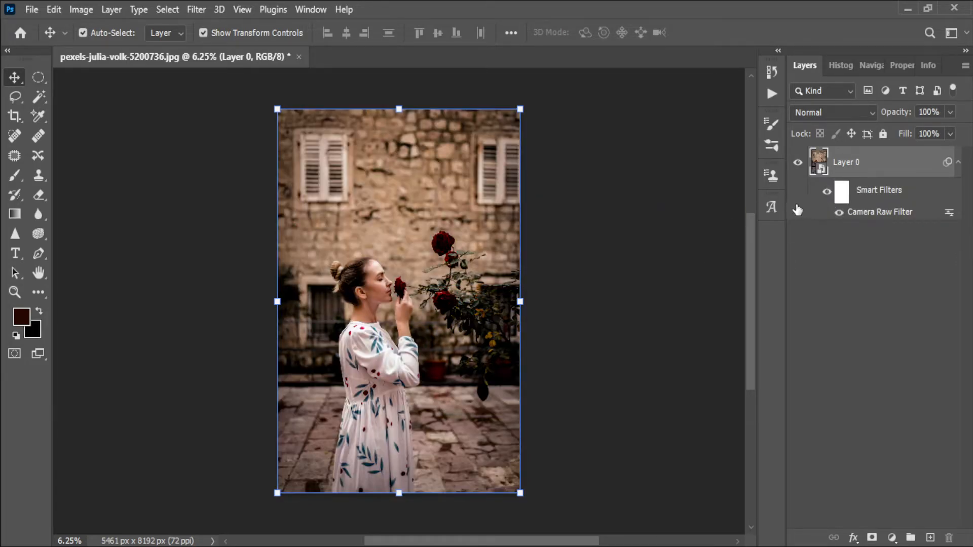
# Open pexels-gabriela-guerino-1839904 from the DOWN folder
pyautogui.click(31, 9)
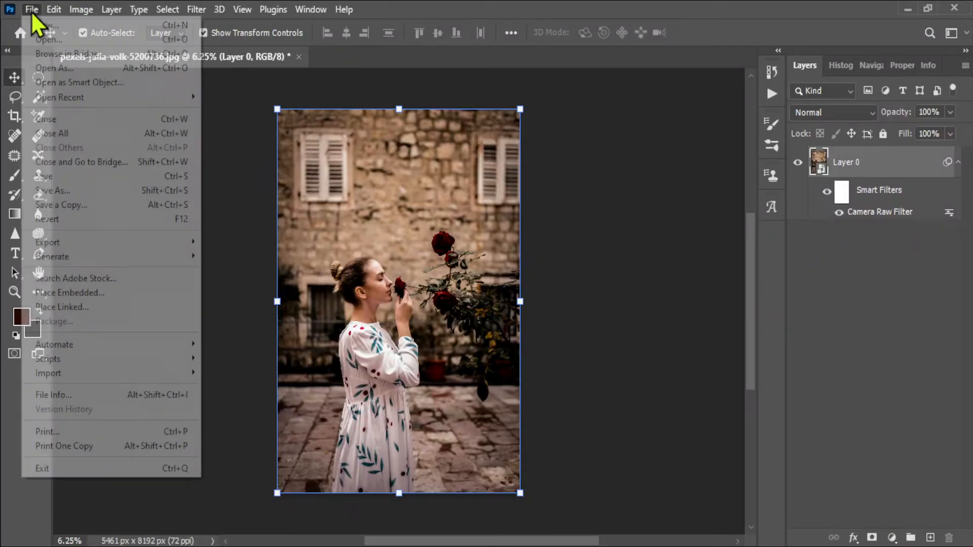
pyautogui.click(42, 39)
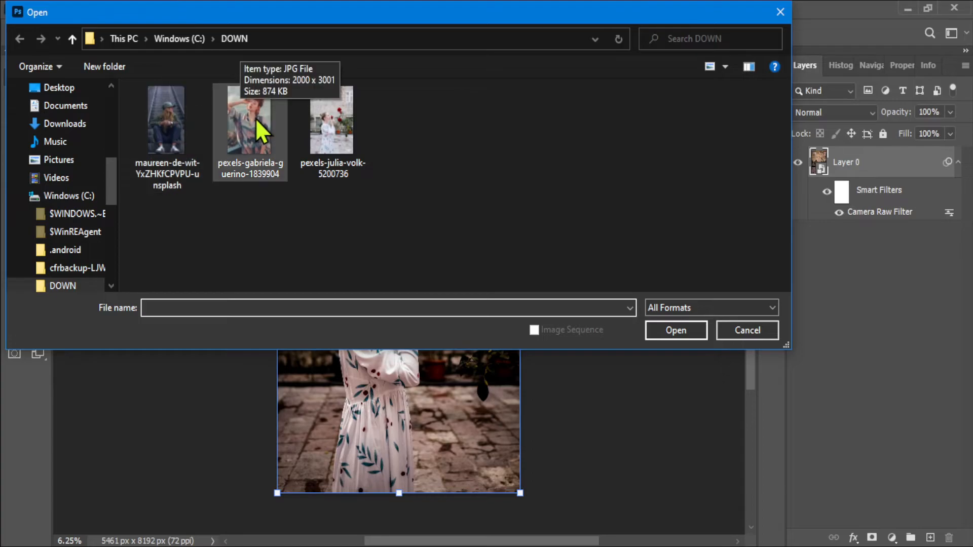
pyautogui.doubleClick(250, 121)
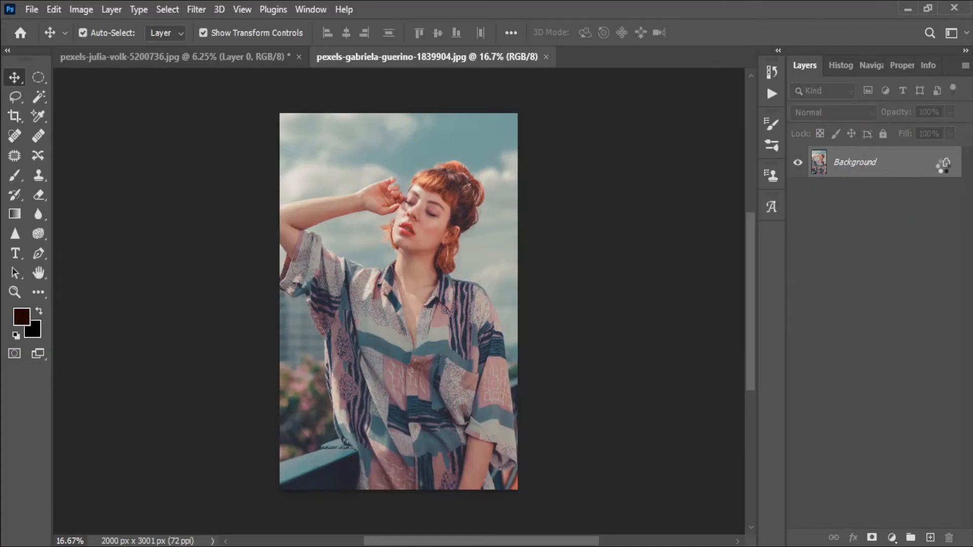
# Apply the black moody tone user preset through the Camera Raw Filter
pyautogui.click(196, 9)
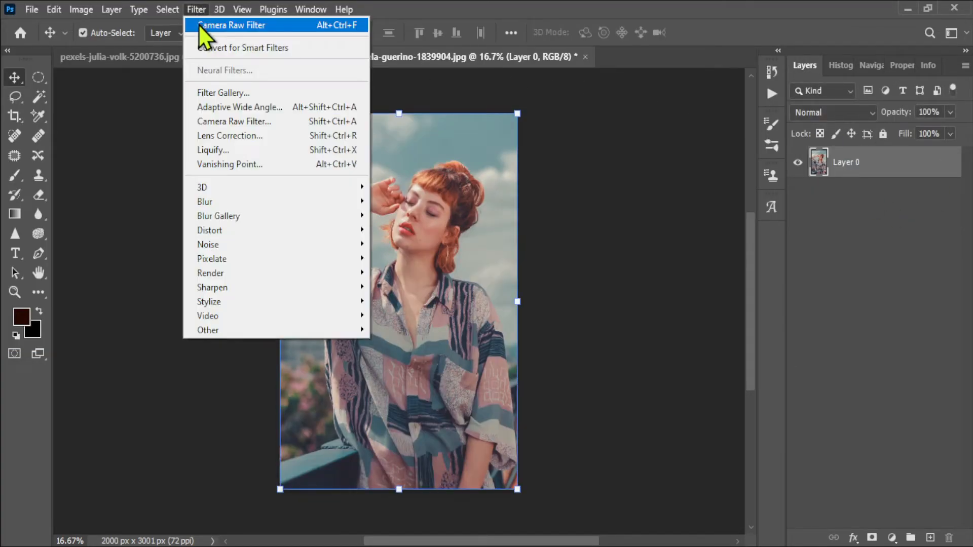
pyautogui.click(233, 25)
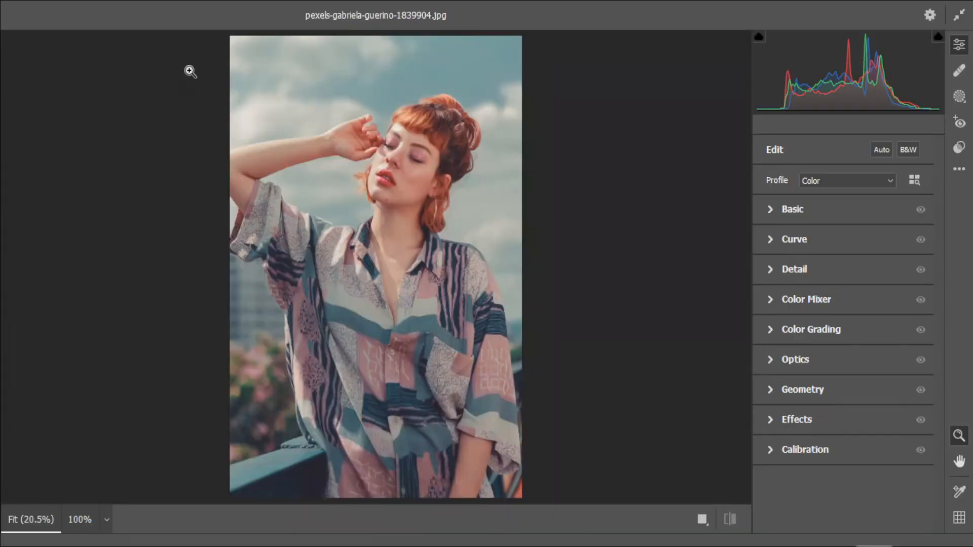
pyautogui.click(958, 69)
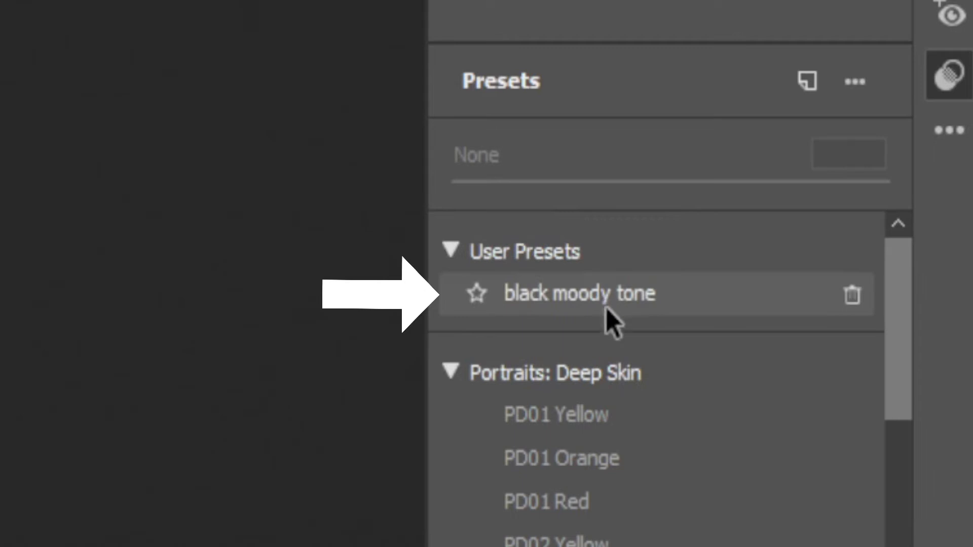
pyautogui.click(577, 293)
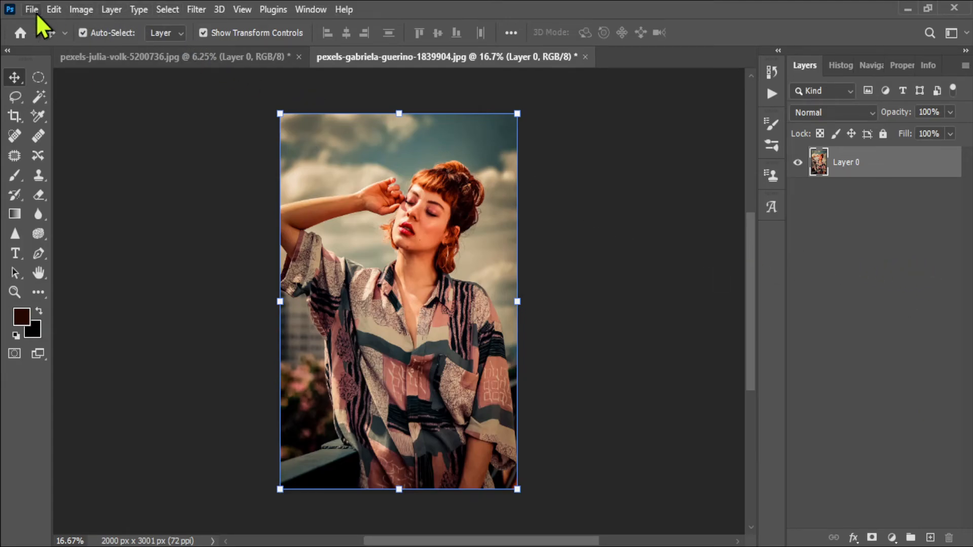
# Open maureen-de-wit-YxZHKfCPVPU-unsplash, the escalator photo
pyautogui.click(31, 9)
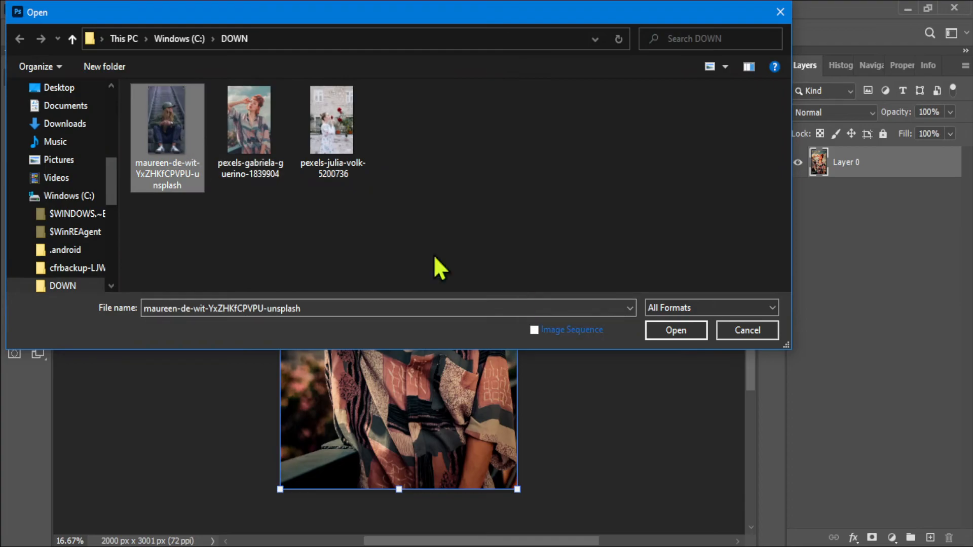
pyautogui.click(675, 329)
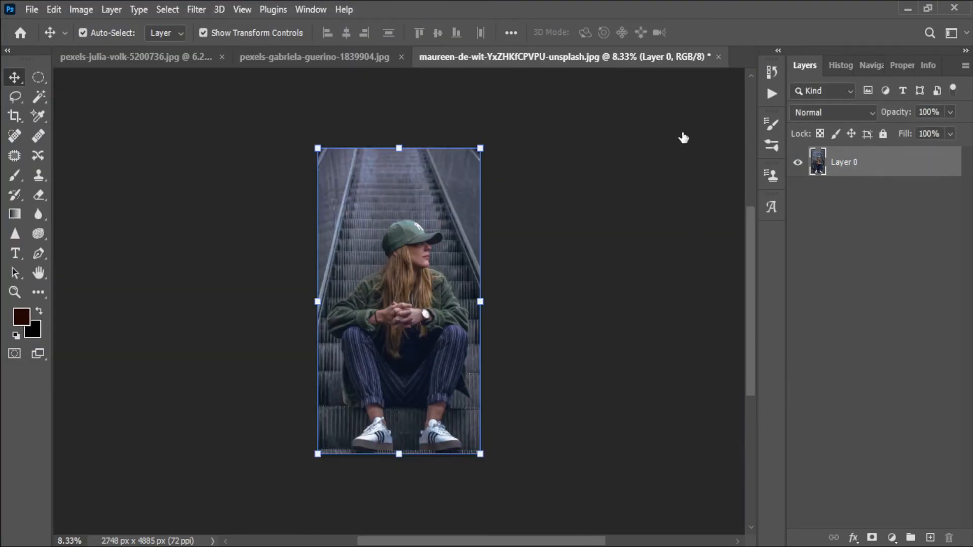